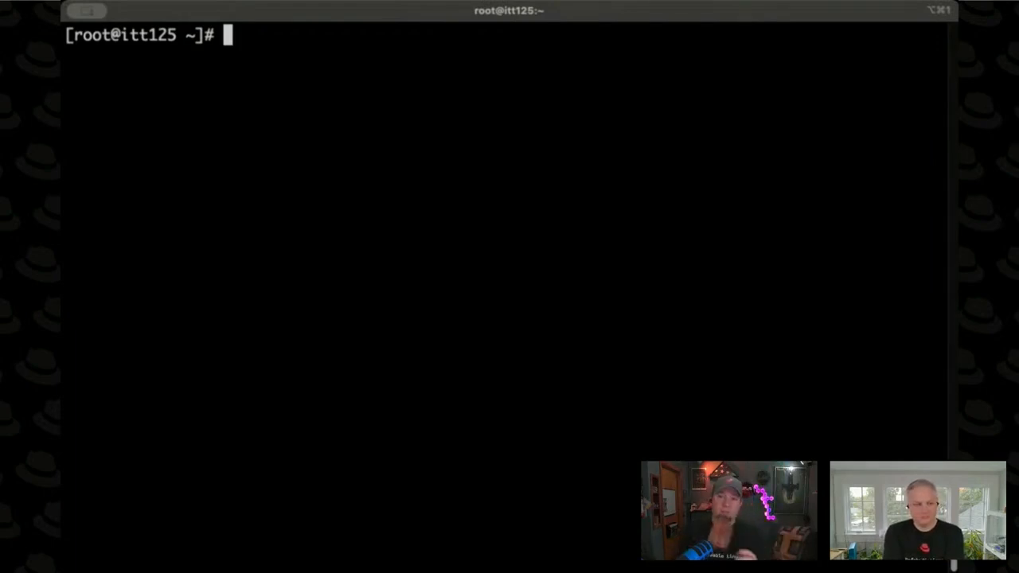
pyautogui.moveTo(405, 11)
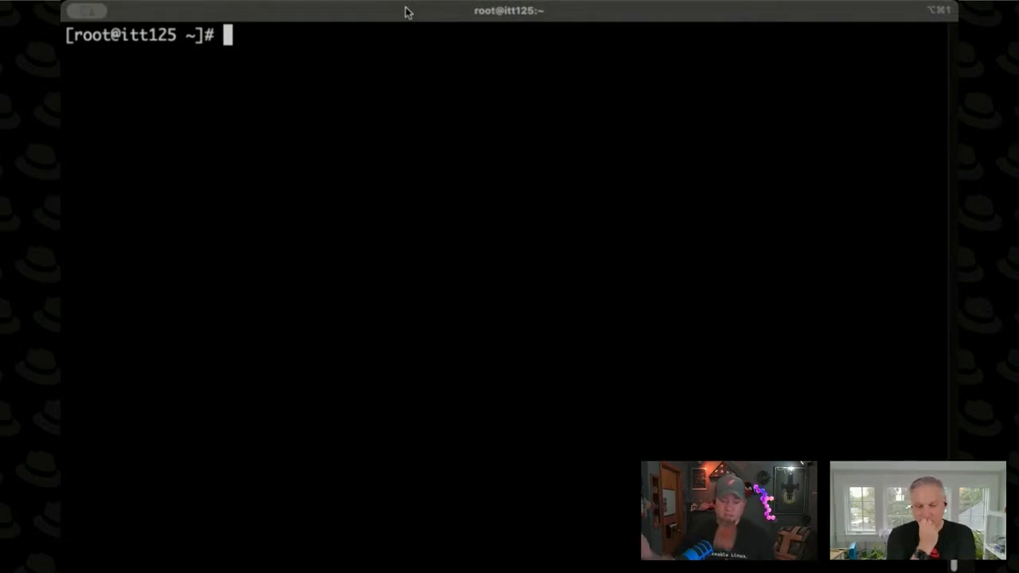
# Run ls /dev to list device files such as tty, vda, null and random
pyautogui.write('ls /')
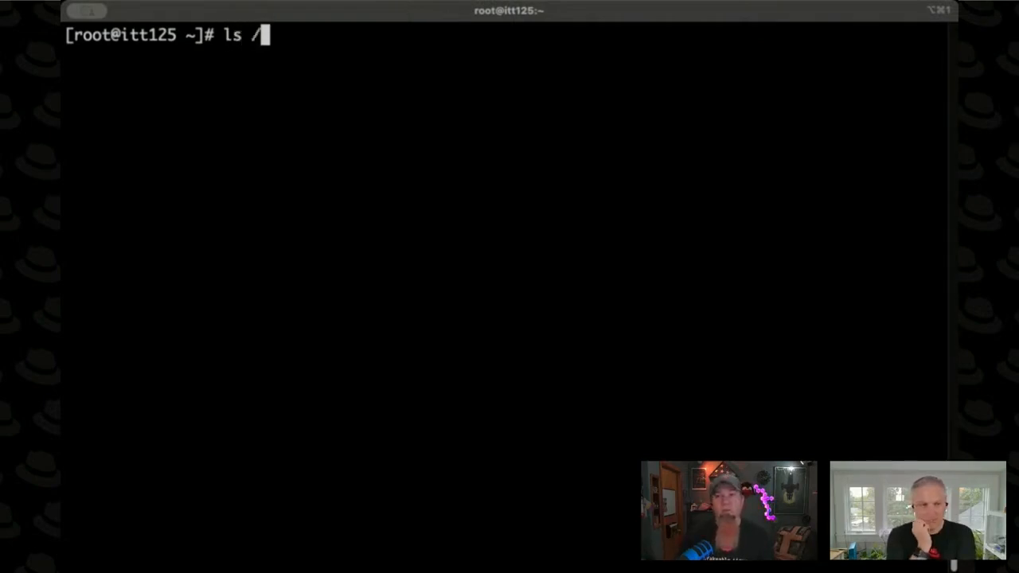
pyautogui.press('Return')
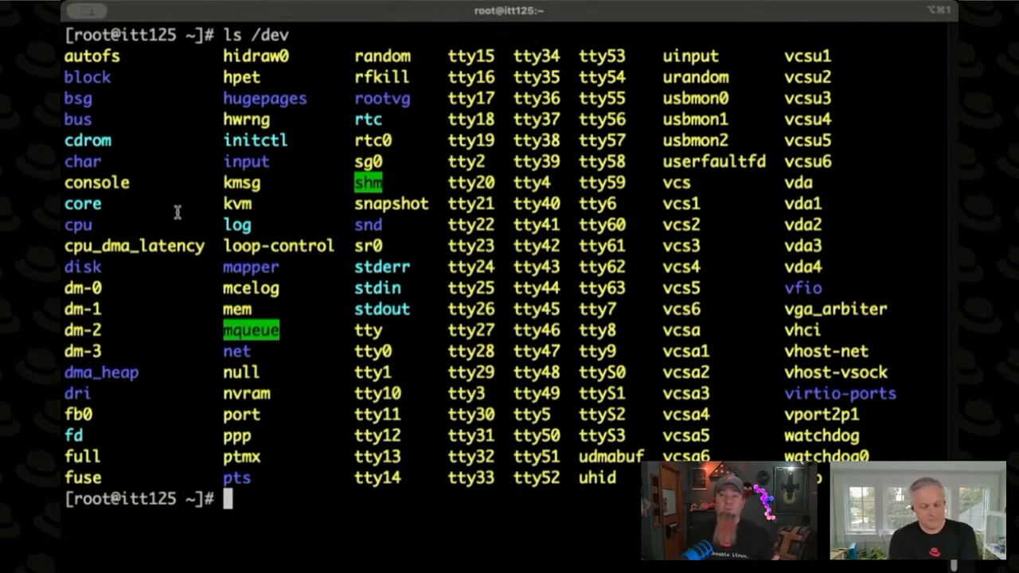
pyautogui.moveTo(803, 220)
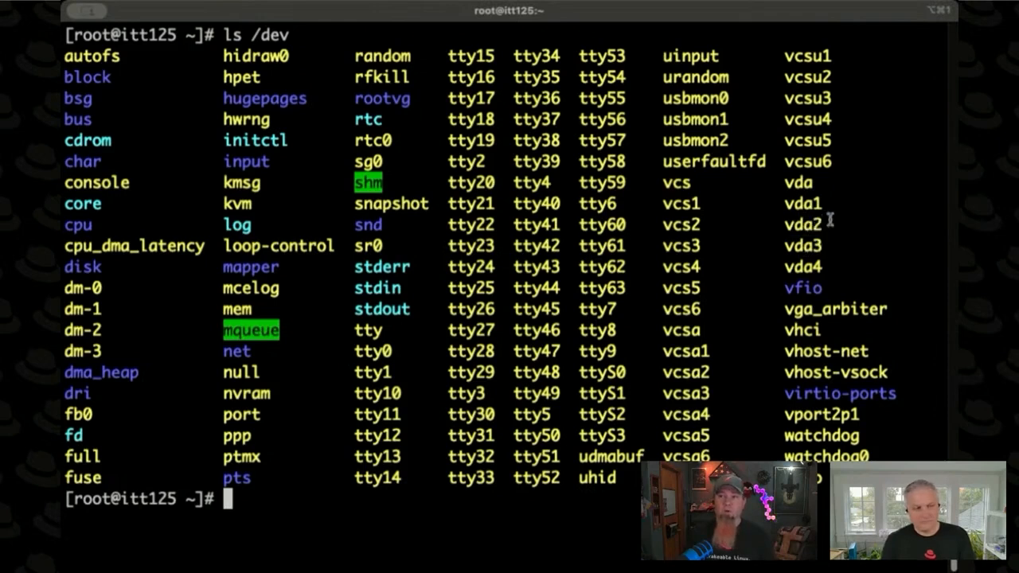
pyautogui.moveTo(828, 220)
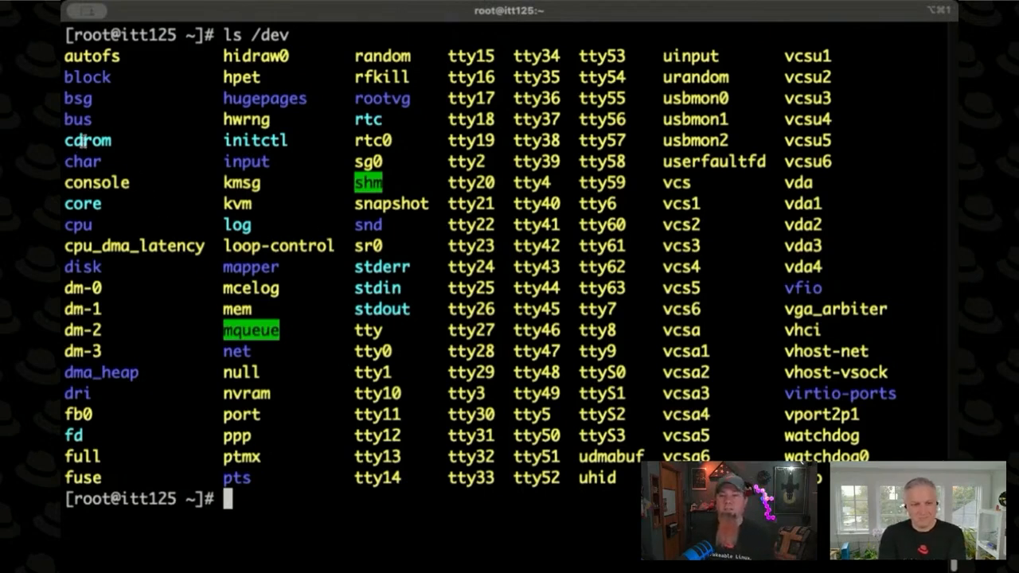
# Run ls -l /dev/cdrom to reveal it is a symbolic link to sr0
pyautogui.doubleClick(86, 140)
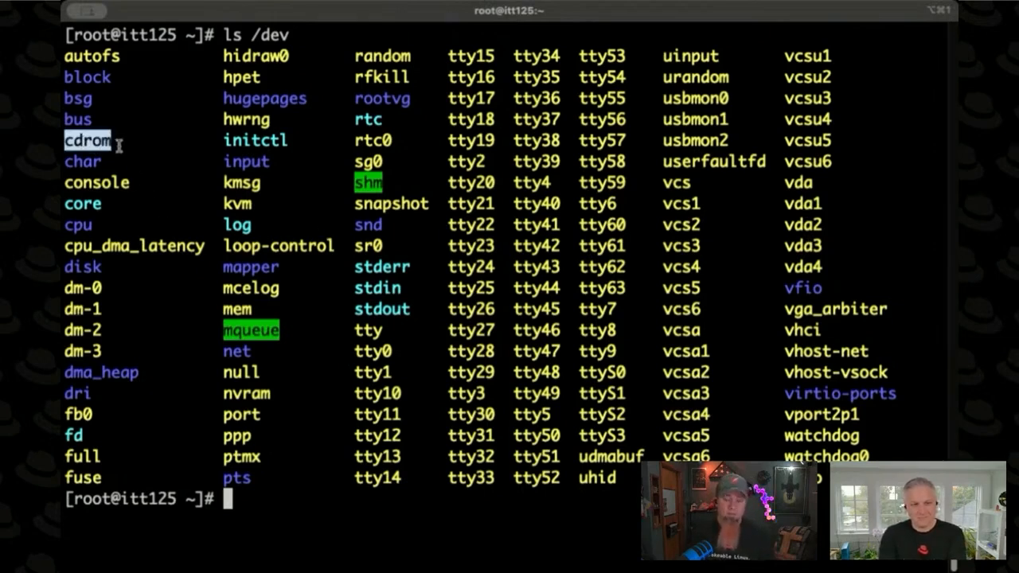
pyautogui.write('ls 0-')
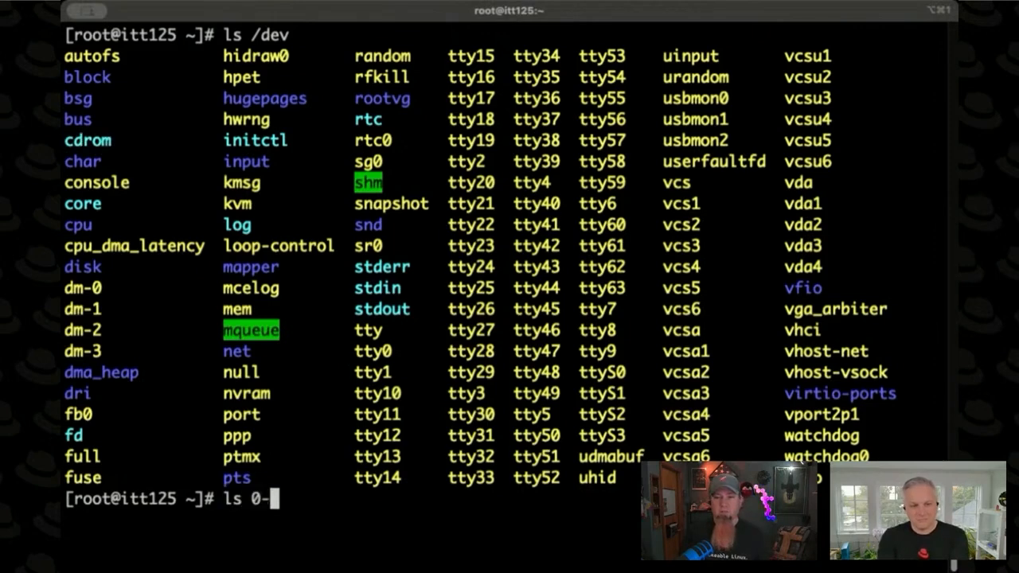
pyautogui.write('-l /dev/d')
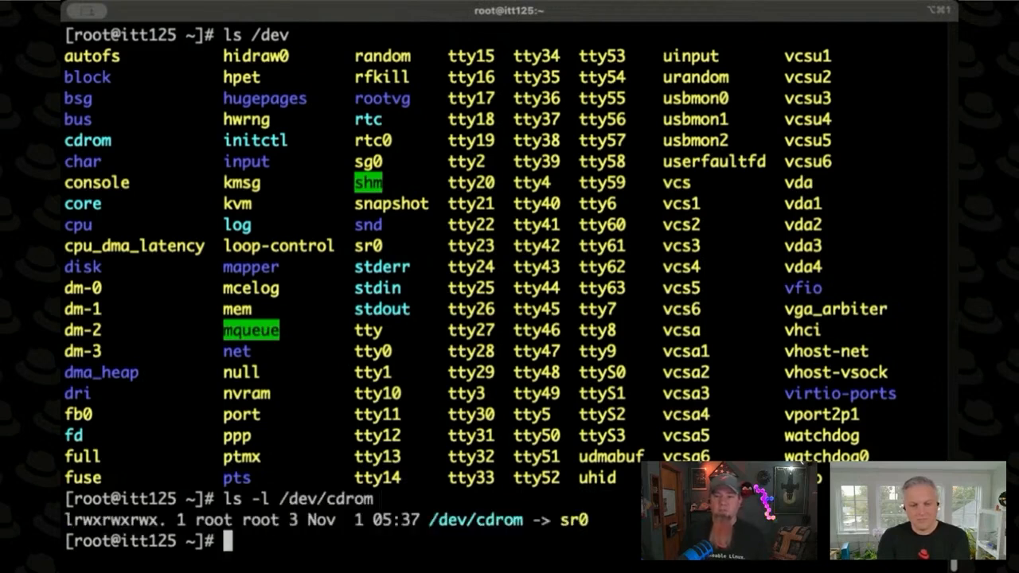
pyautogui.moveTo(567, 532)
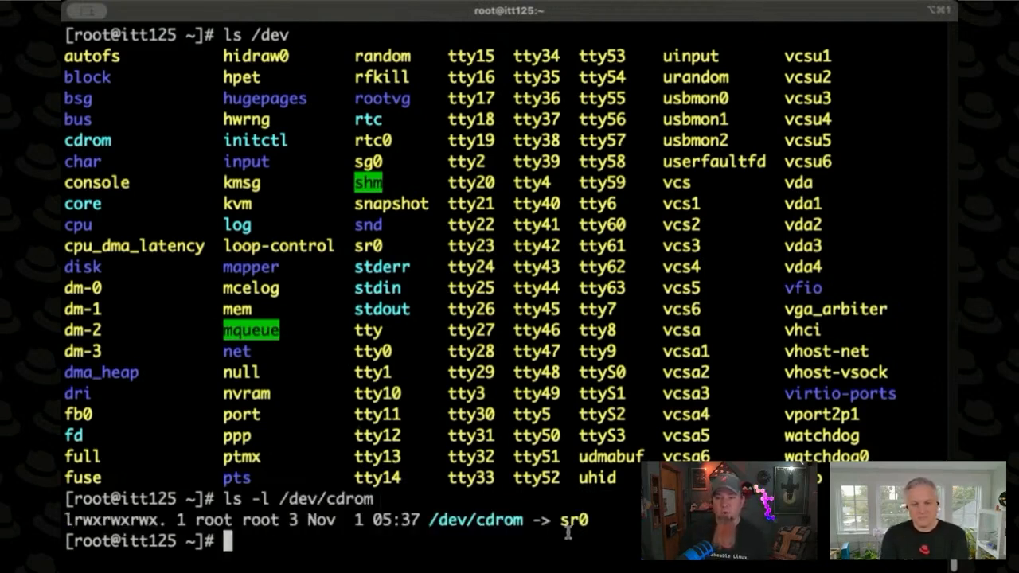
pyautogui.moveTo(445, 288)
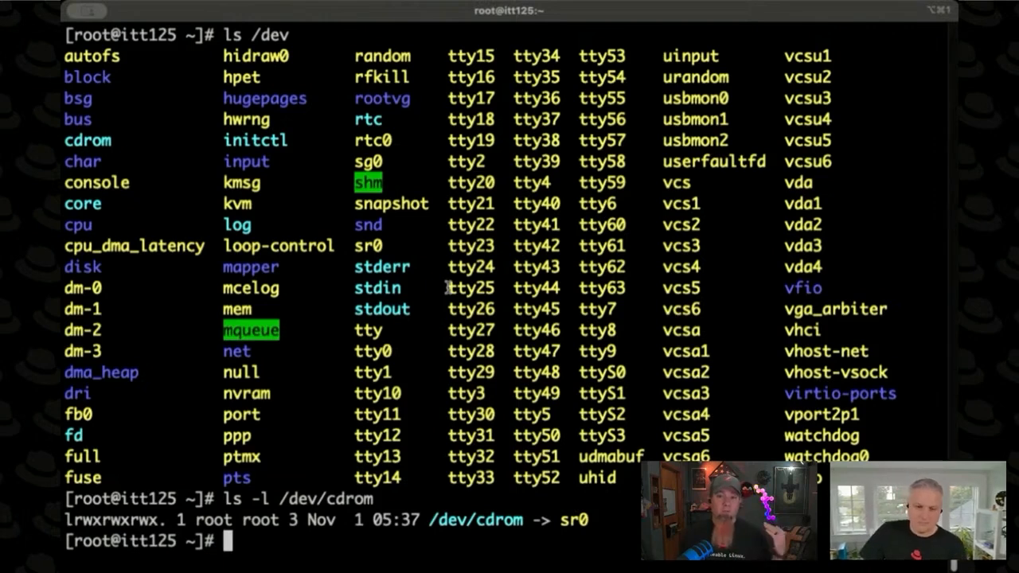
pyautogui.moveTo(475, 302)
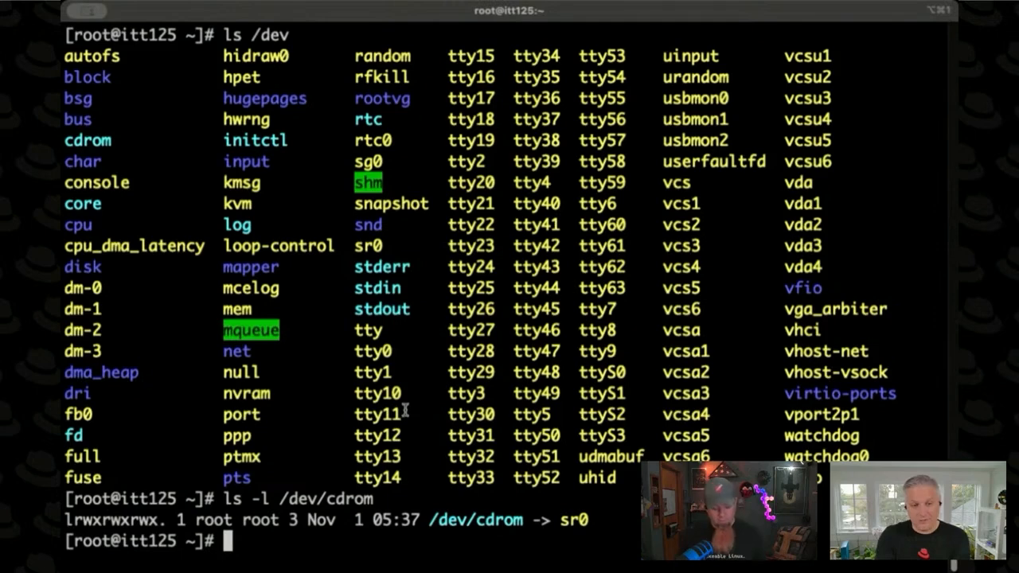
# Run tty to report the current terminal device as /dev/pts/0
pyautogui.write('tty')
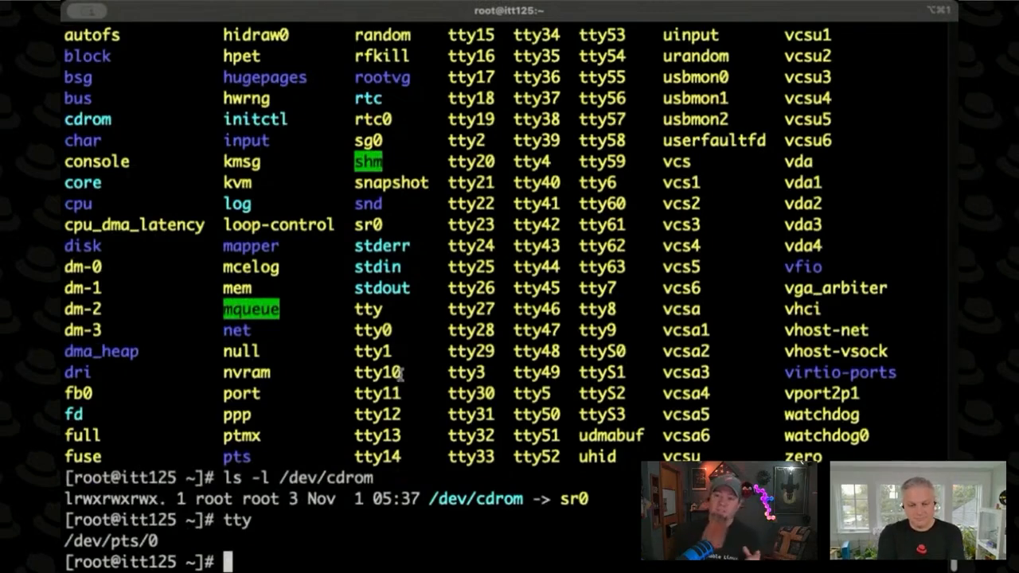
pyautogui.moveTo(579, 352)
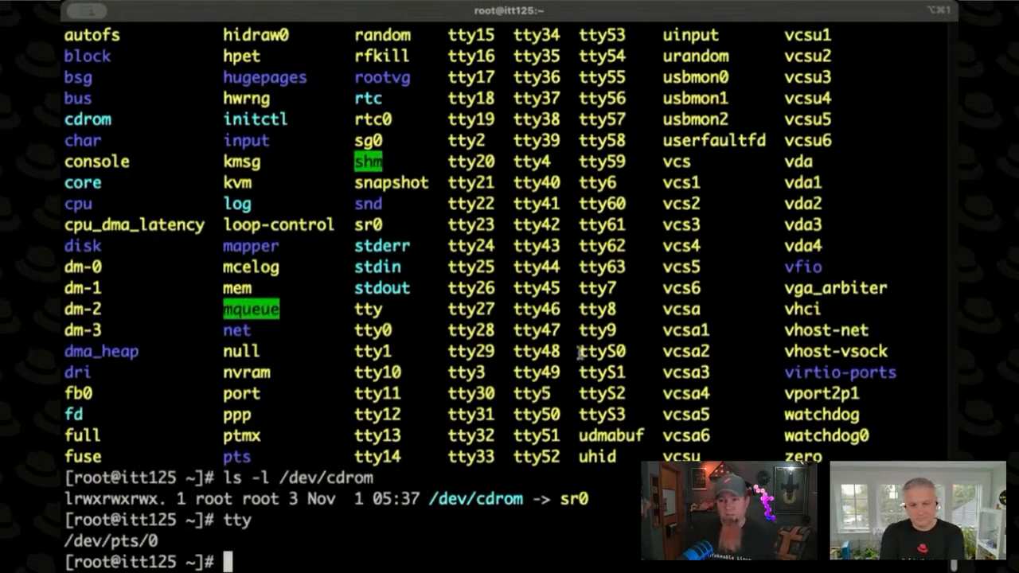
pyautogui.doubleClick(602, 350)
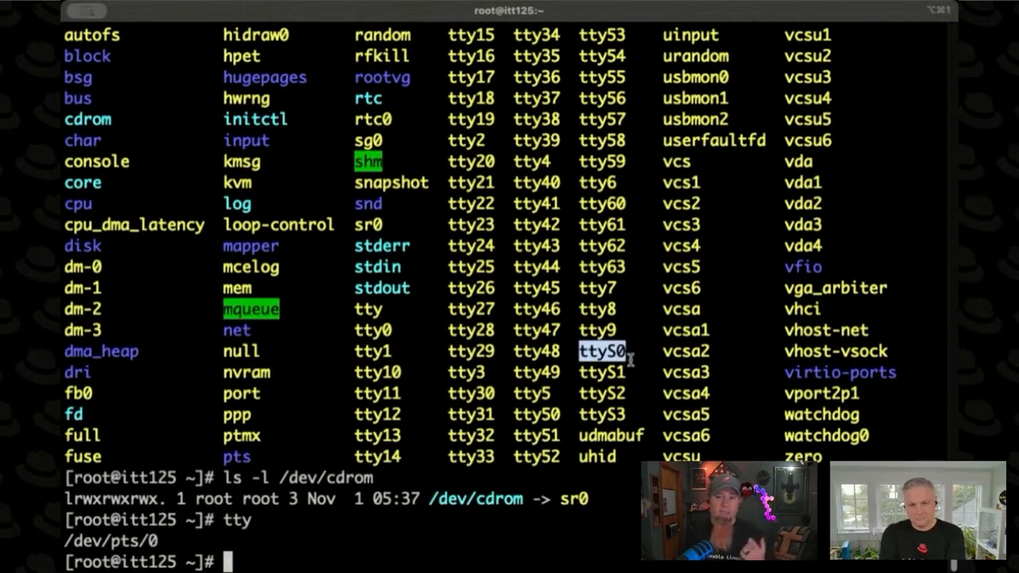